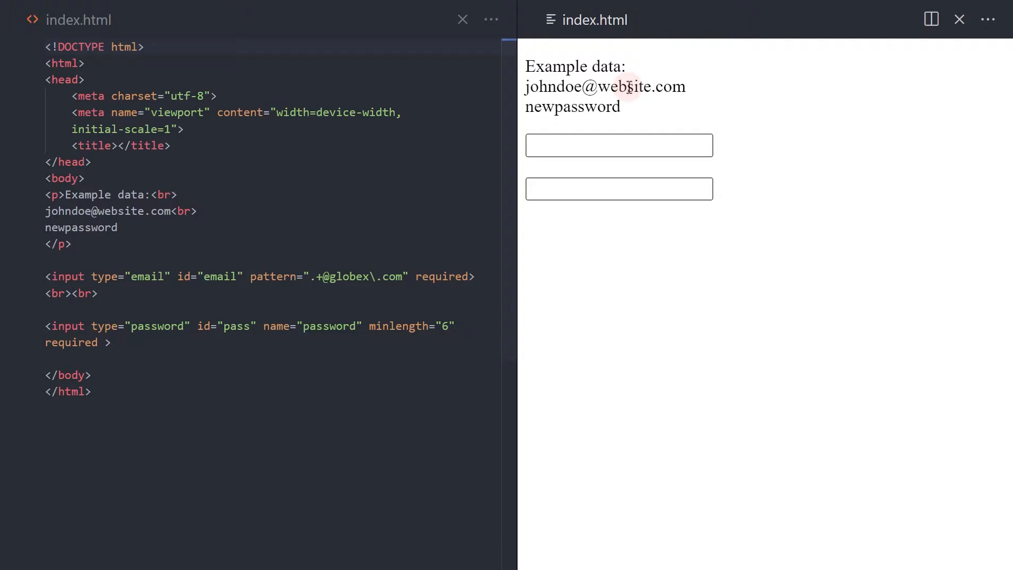
double_click(606, 86)
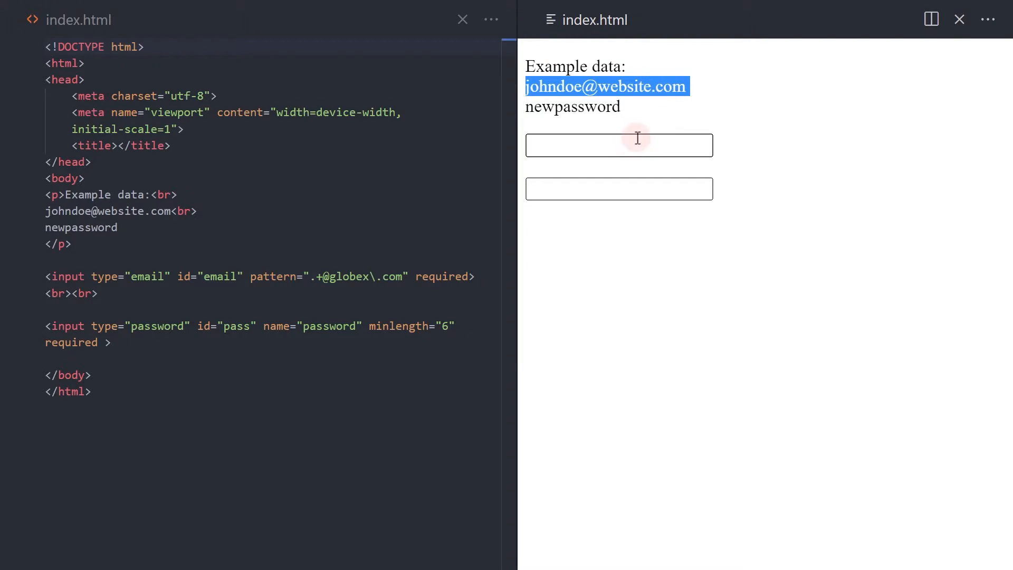
type("johndoe@website.com")
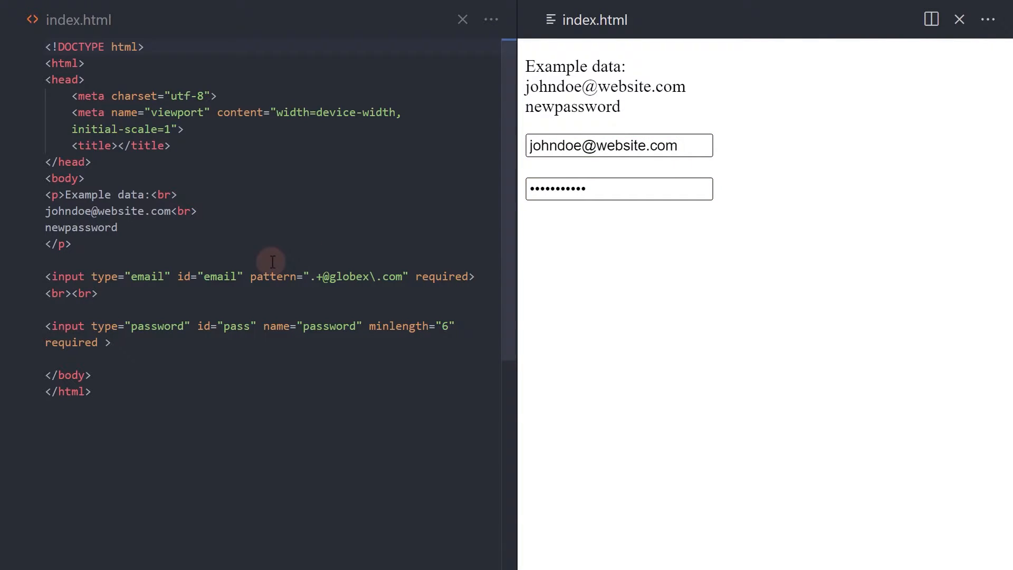
Add onpaste="return false;" to the email input after its pattern attribute.
left_click(416, 277)
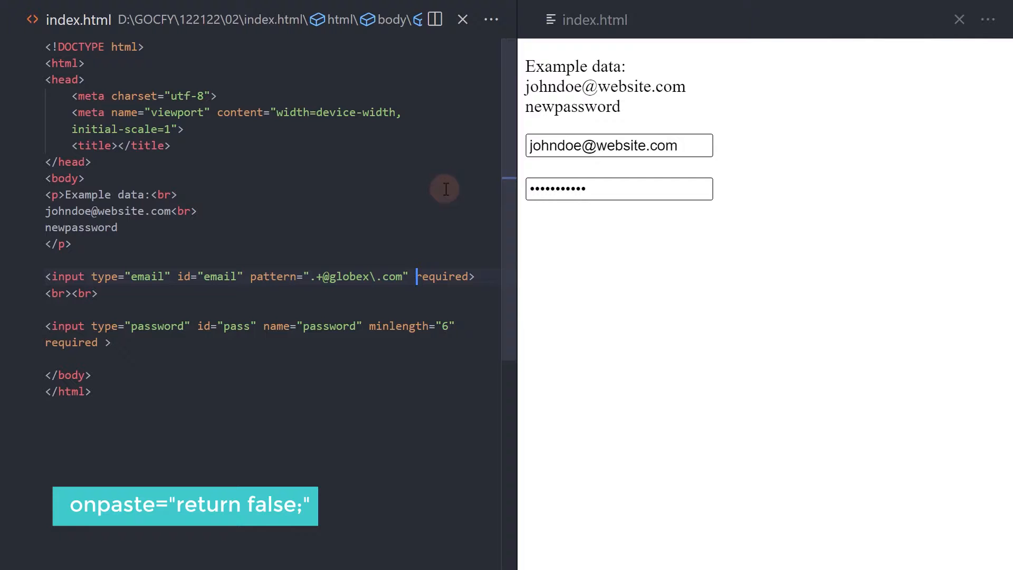
type("onpast")
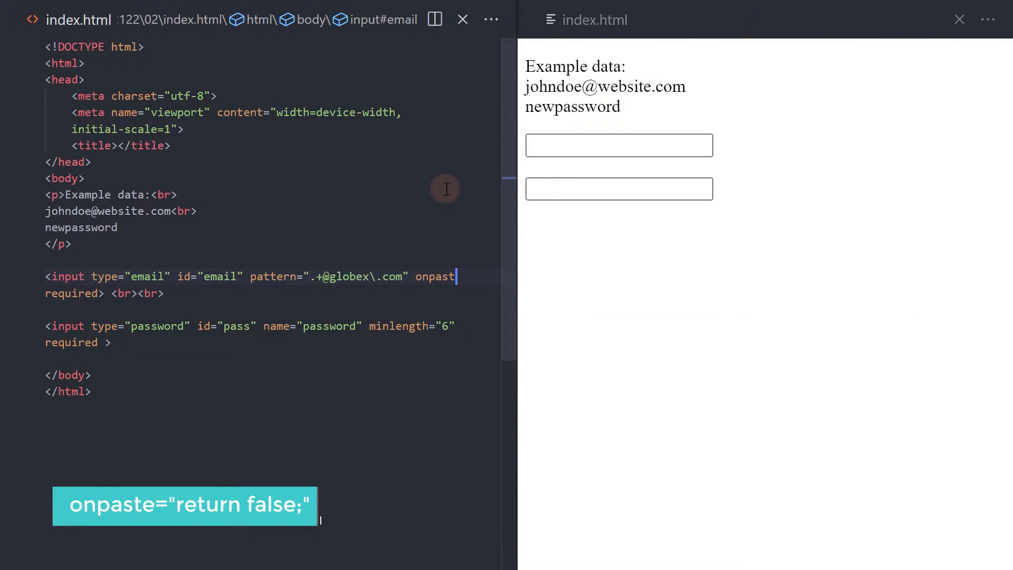
type("=\"")
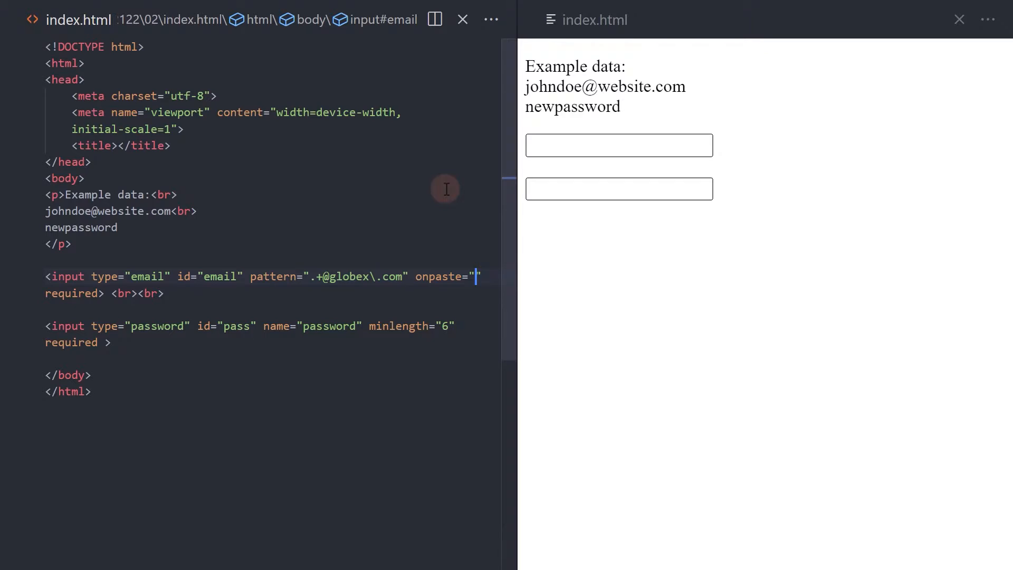
type("return false;")
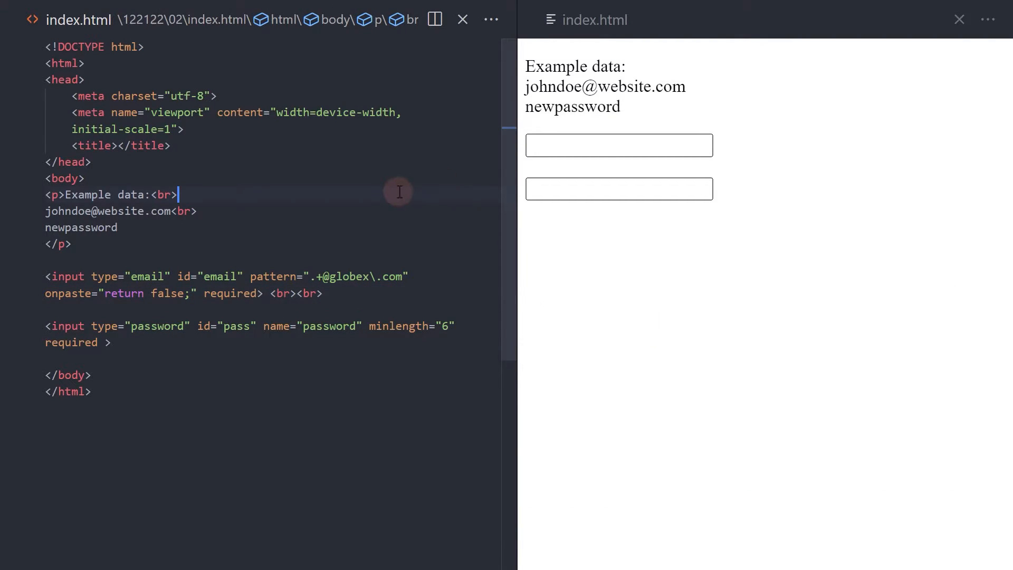
Copy onpaste="return false;" onto the password input and try pasting in the preview.
left_click(619, 144)
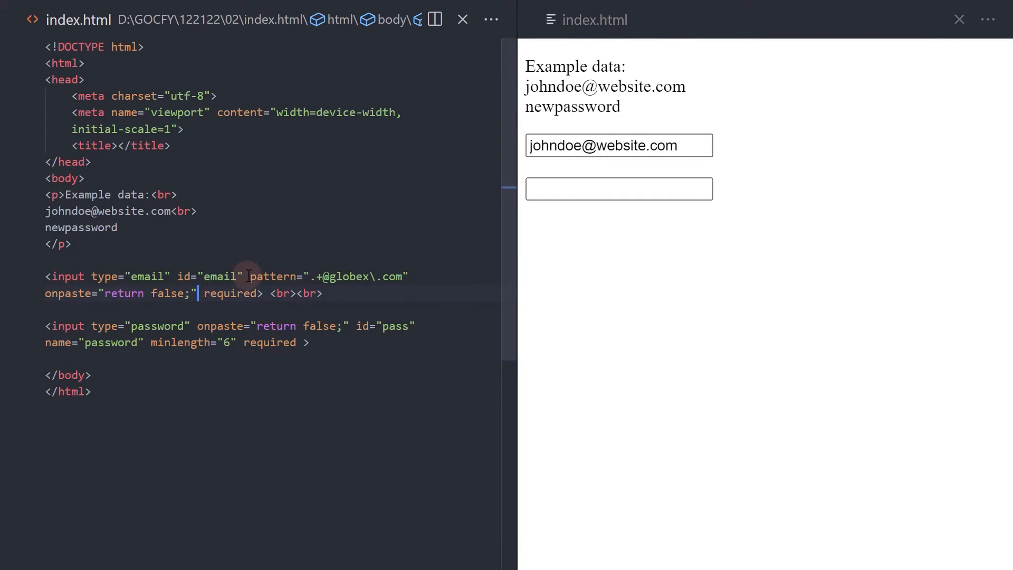
Add ondrop="return false;" to the email input and test dropping the example email onto it.
type("ondrop")
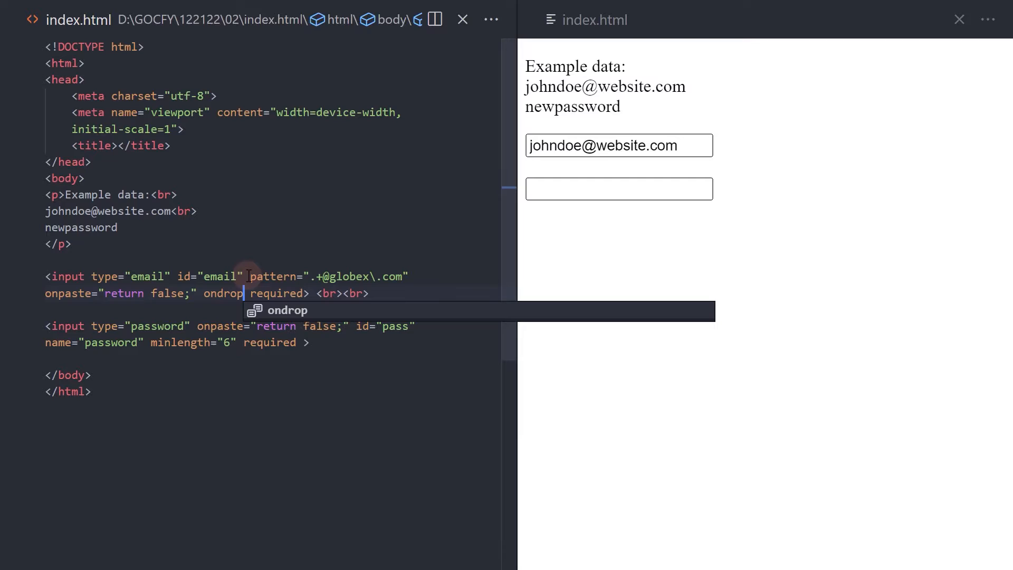
type("=\"\"\"")
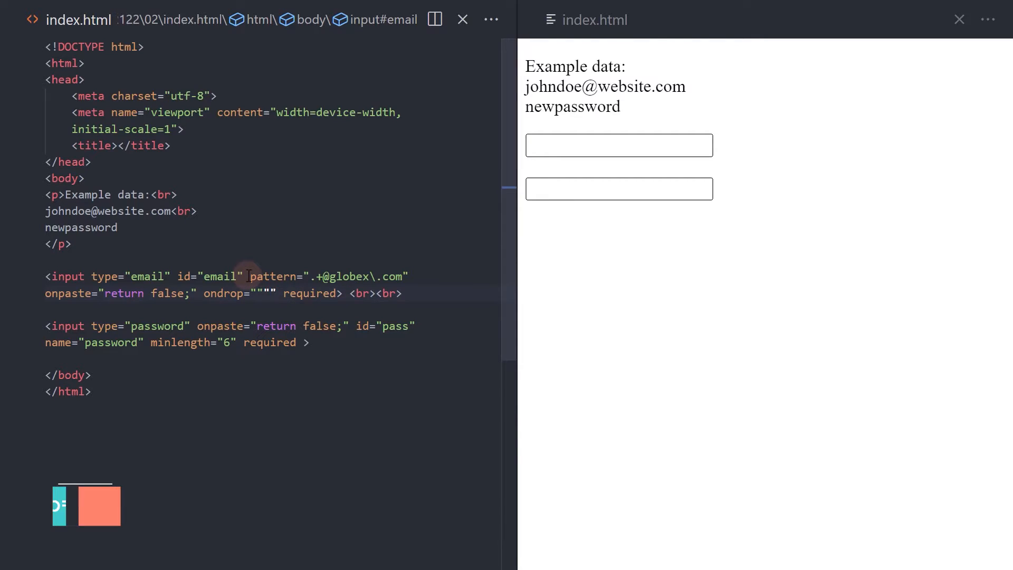
type("return false;")
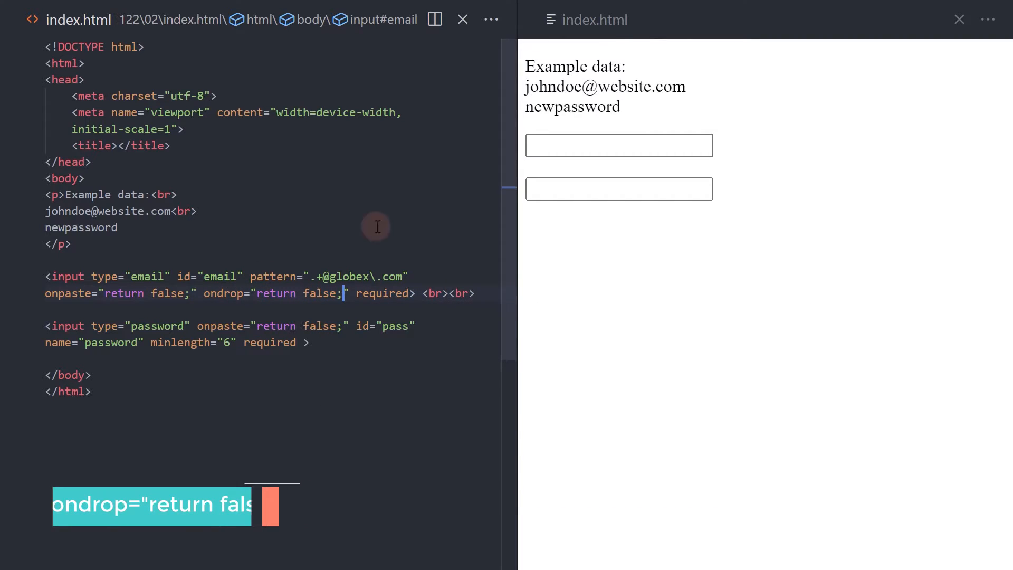
left_click_drag(605, 86, 618, 144)
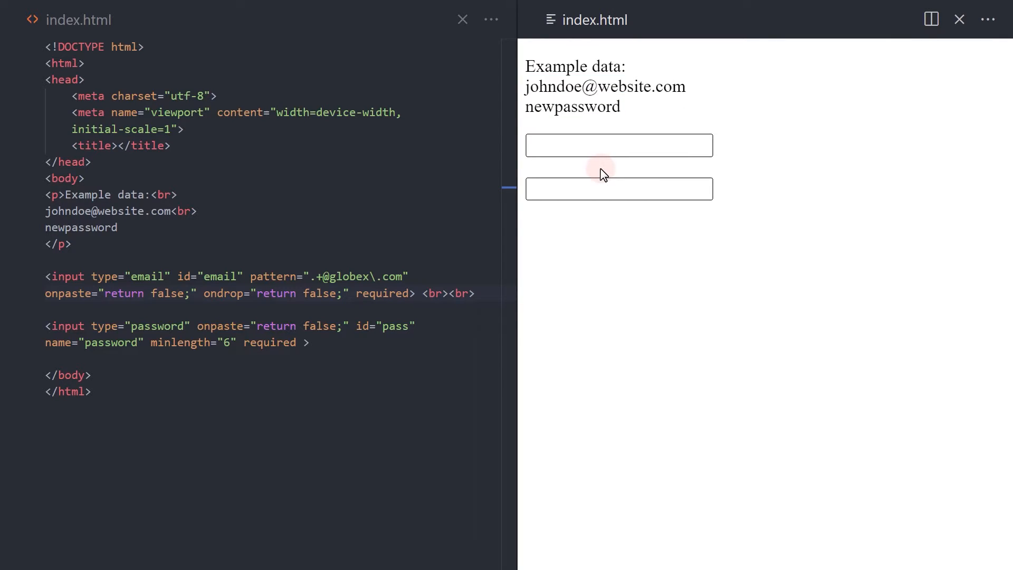
mouse_move(552, 115)
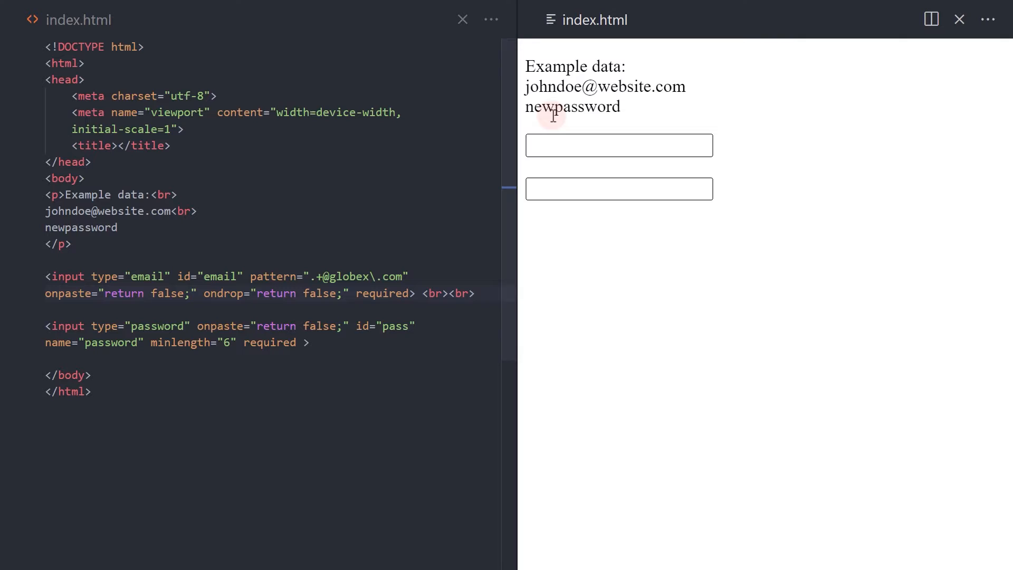
Try pasting newpassword, then copy ondrop="return false;" into the password input tag.
type("newpassword")
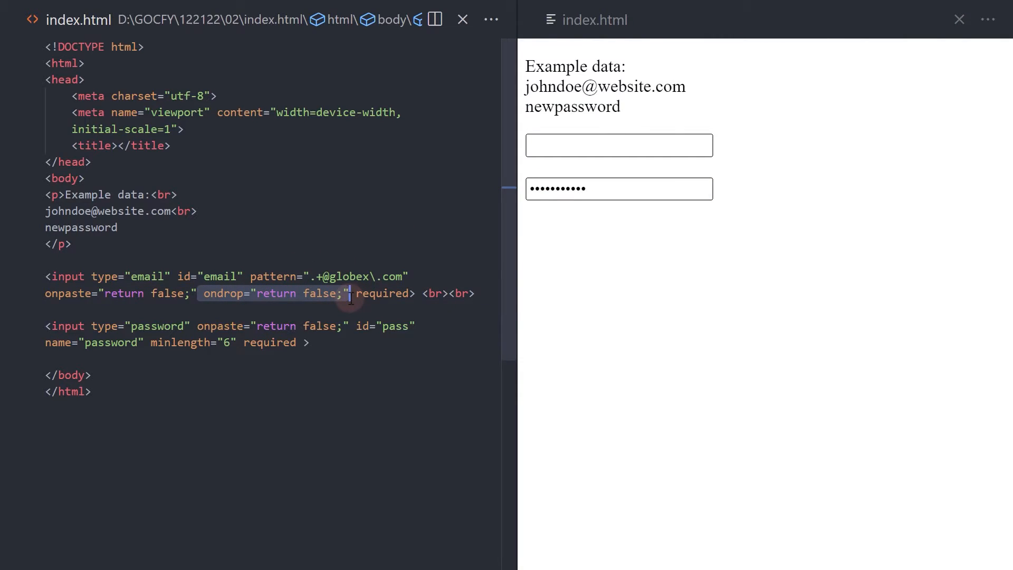
left_click(297, 326)
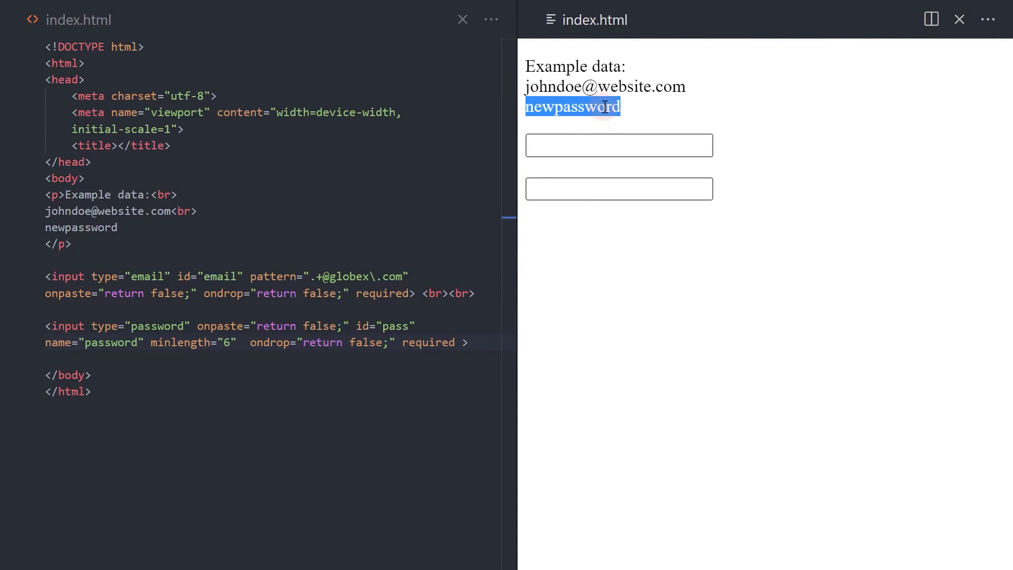
left_click(687, 226)
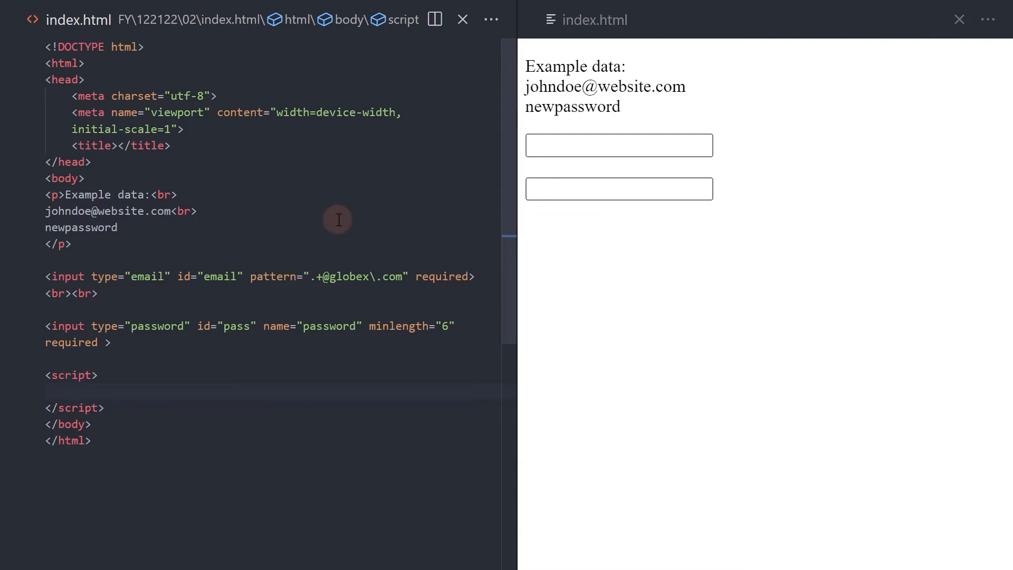
Declare const inputField = document.getElementById('email'); in the script block.
type("const")
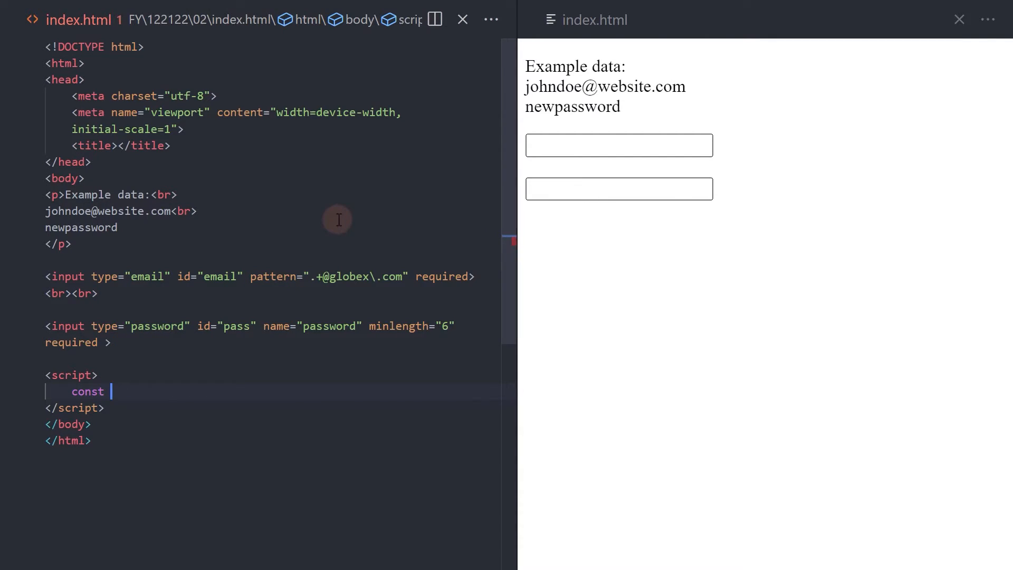
type("inputFiel")
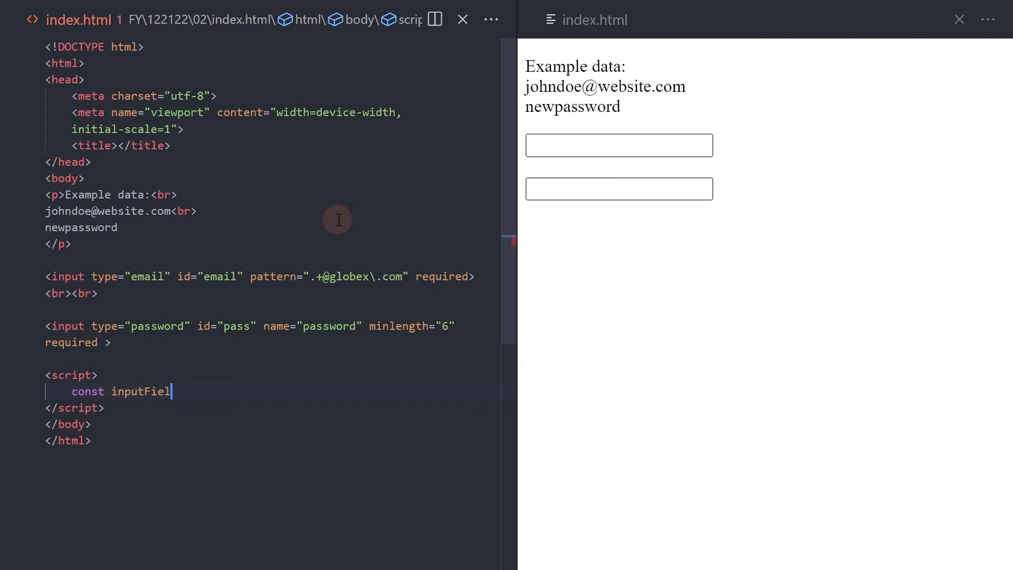
type("d")
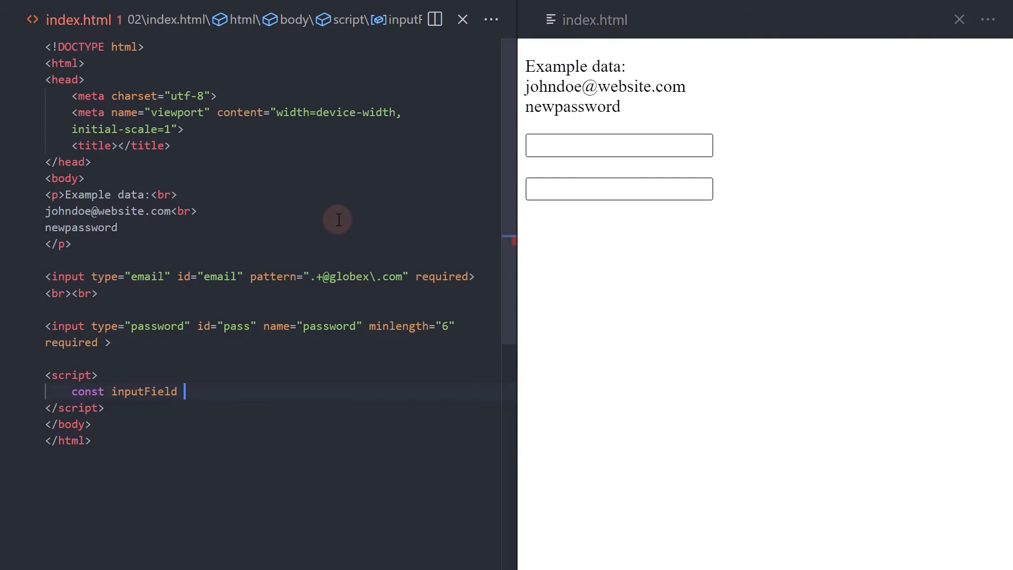
type("= docu")
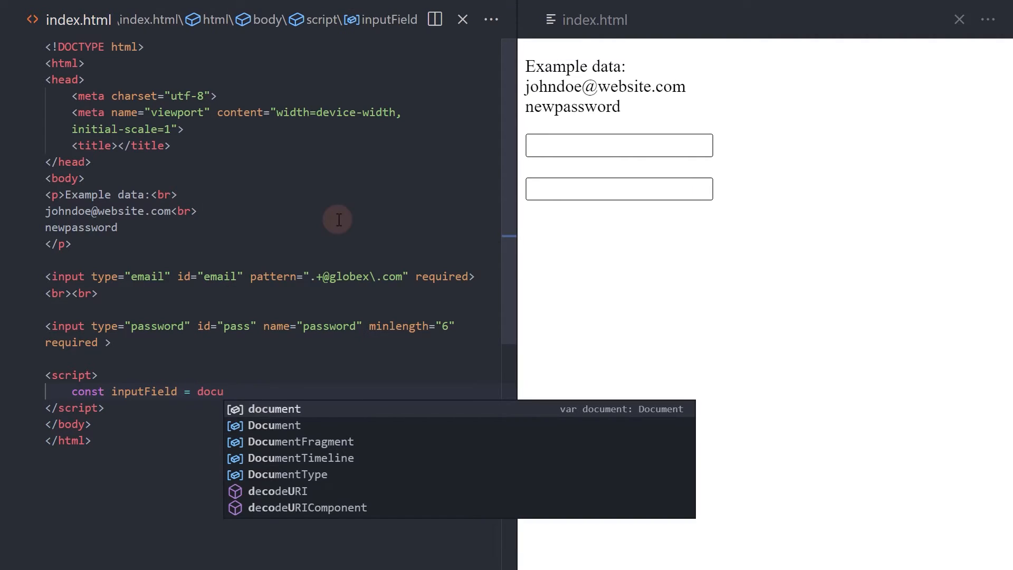
type("ment.g")
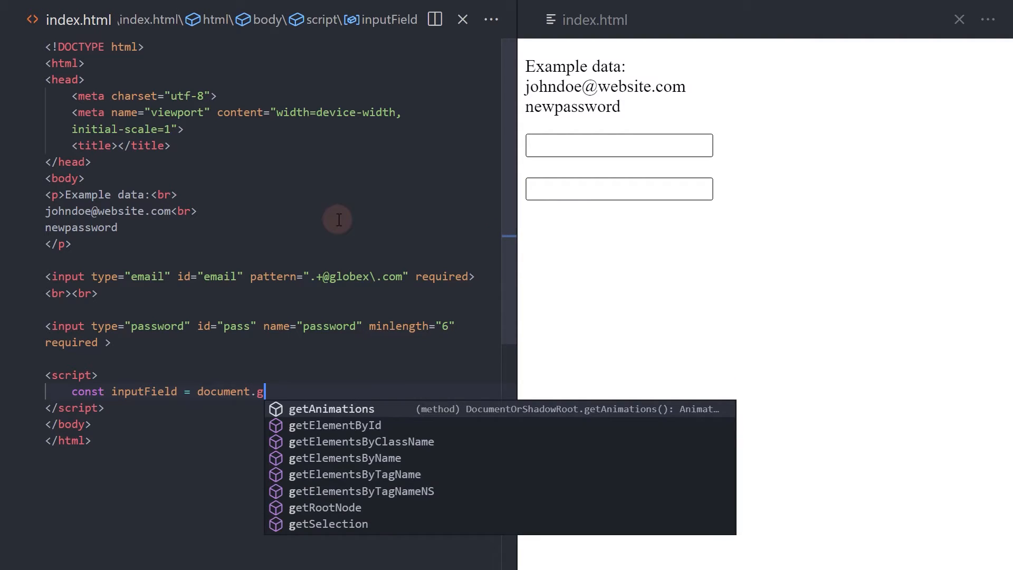
type("etElementById(")
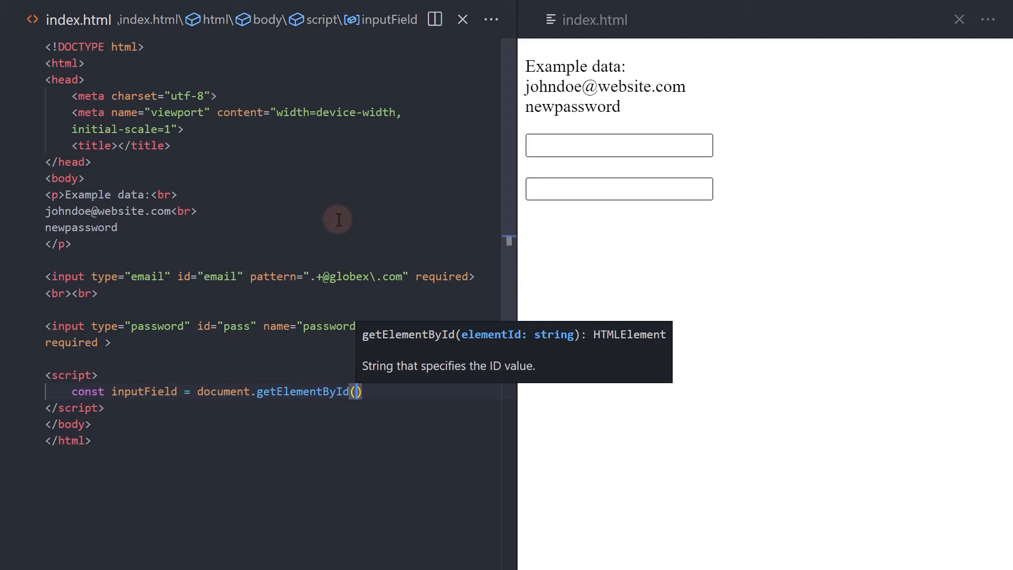
type("'email'")
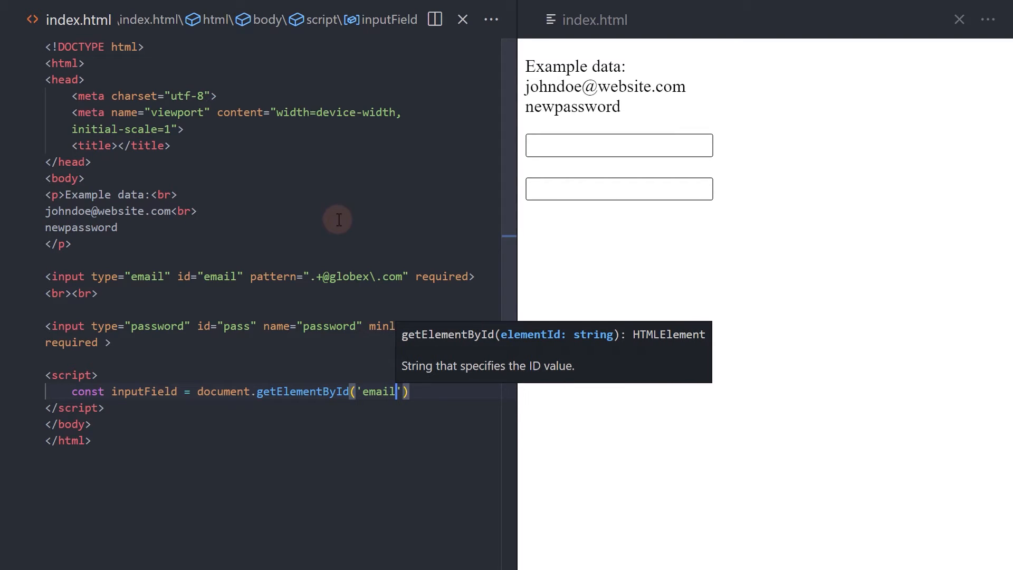
type(";")
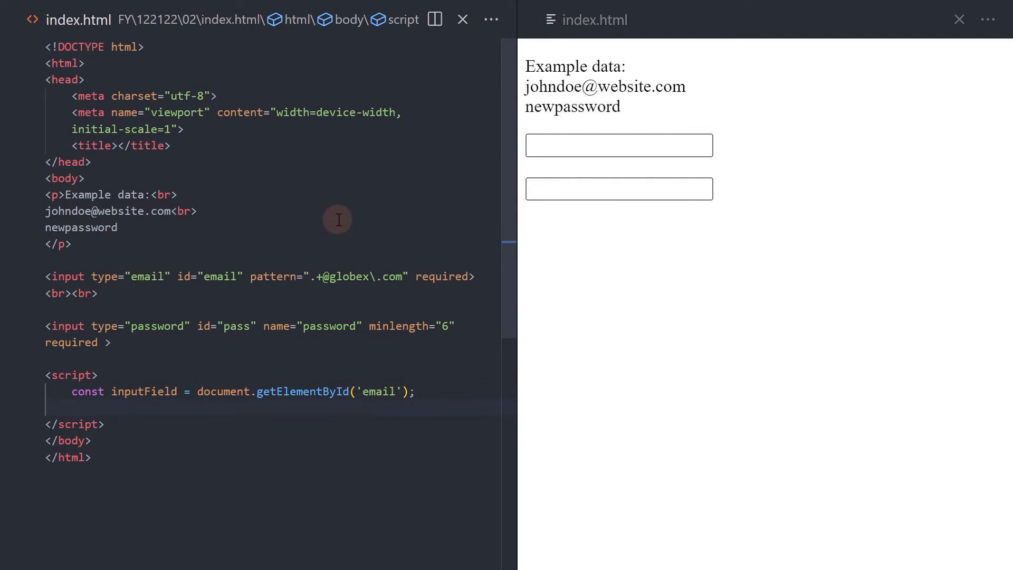
left_click(133, 401)
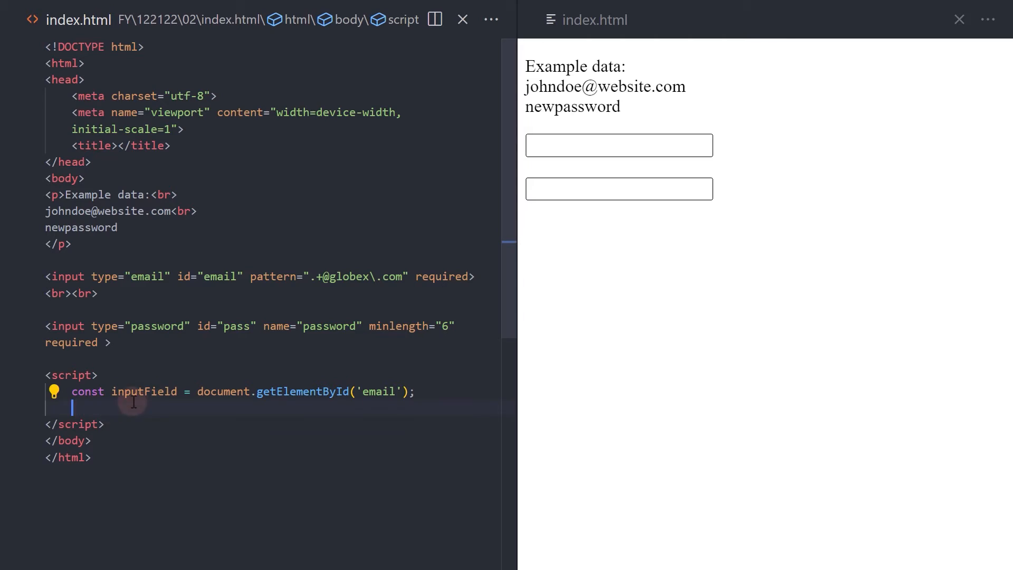
Add inputField.addEventListener('paste', e => e.preventDefault()); to cancel pastes.
type("inputField.addEventListener")
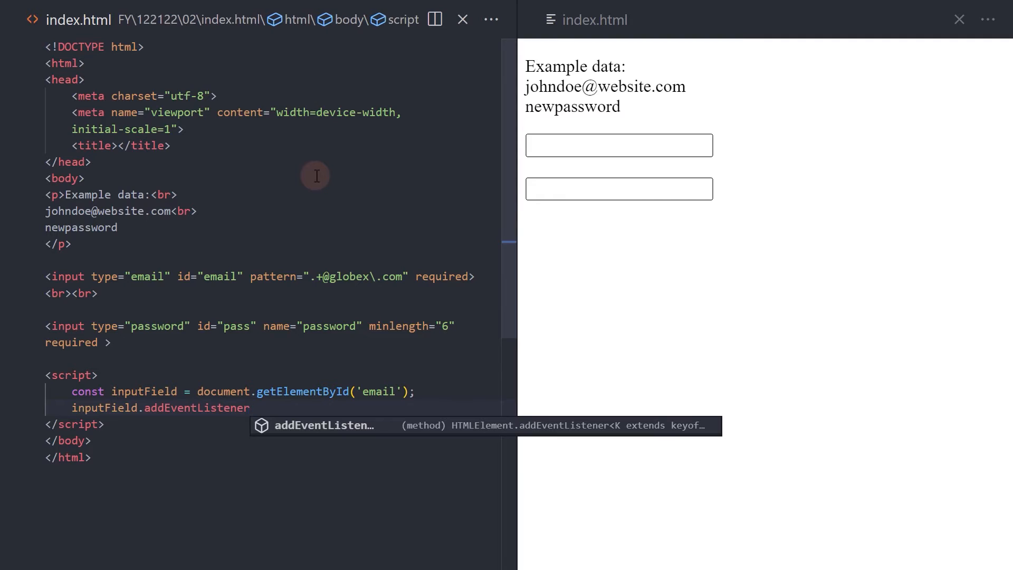
type("()")
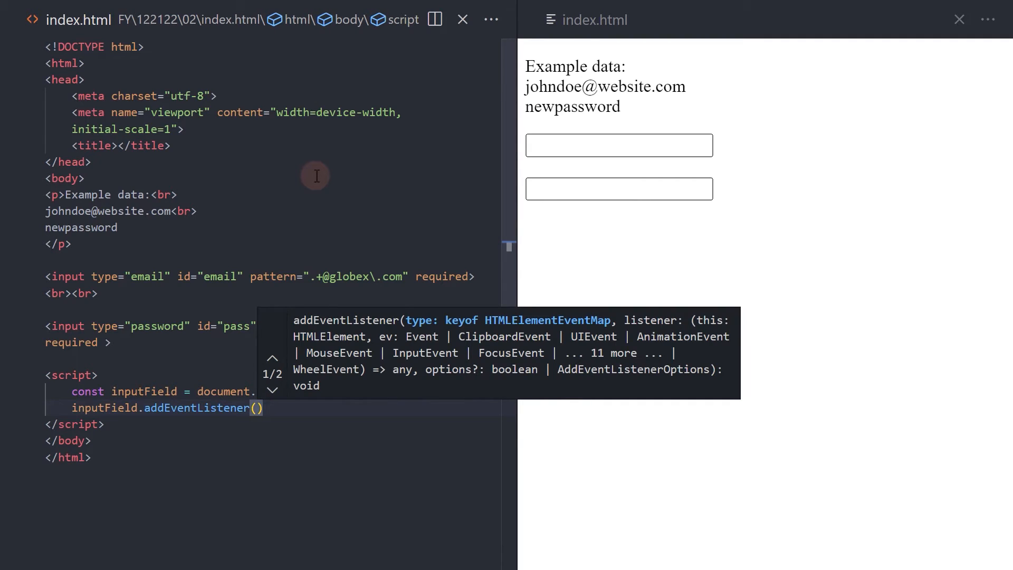
type("'pas'")
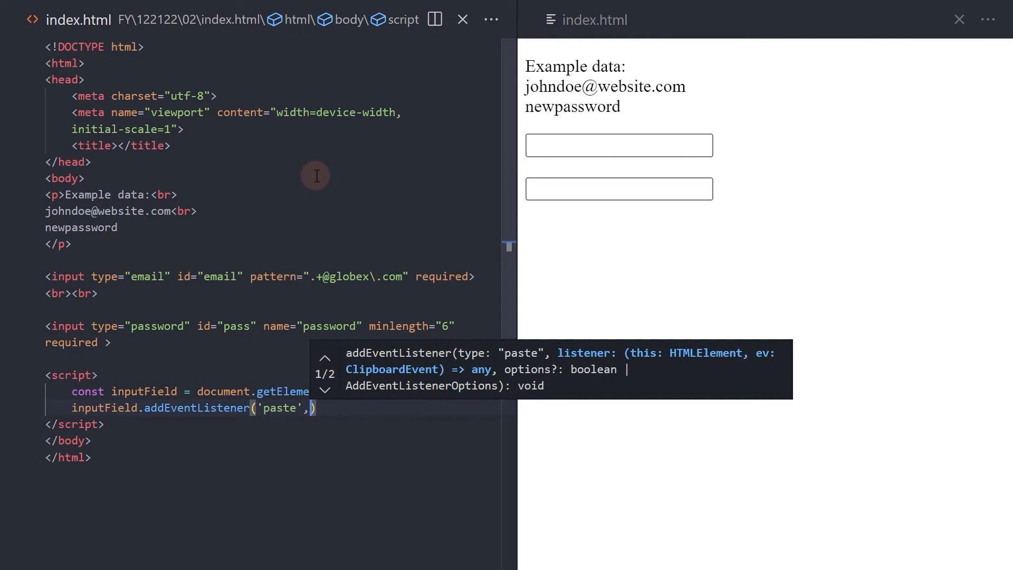
type("e =>")
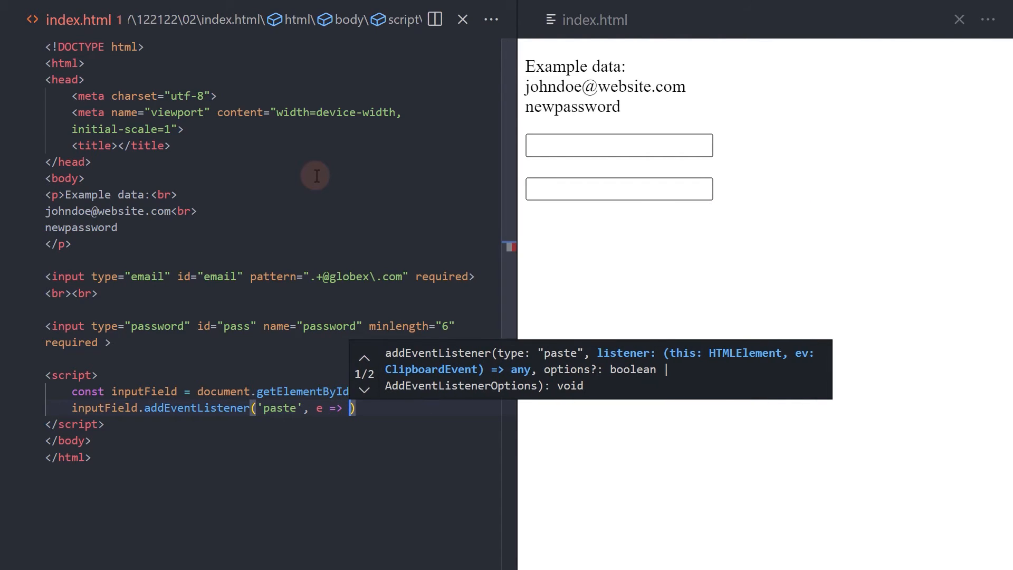
type("e.preventDefa")
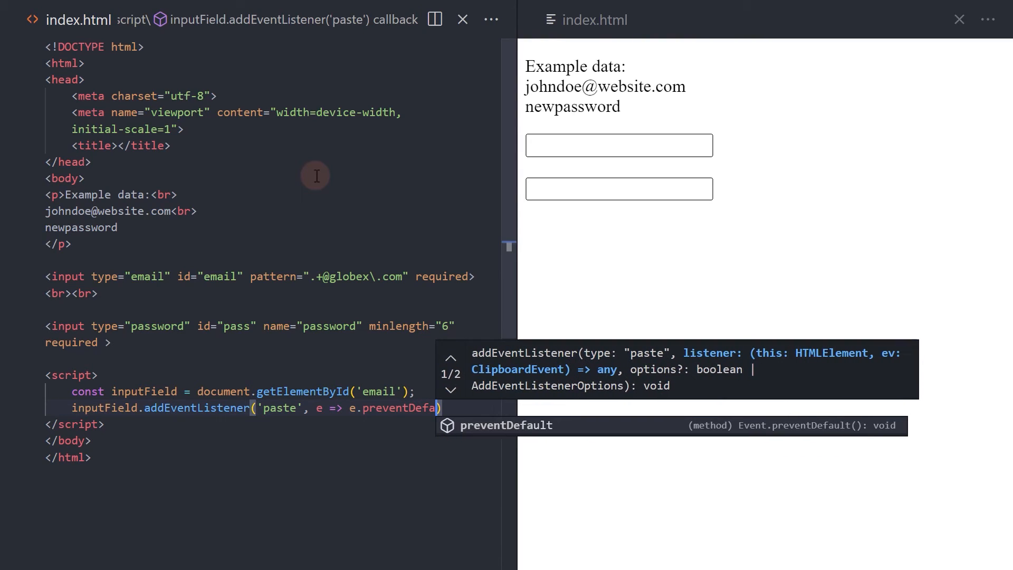
type("()")
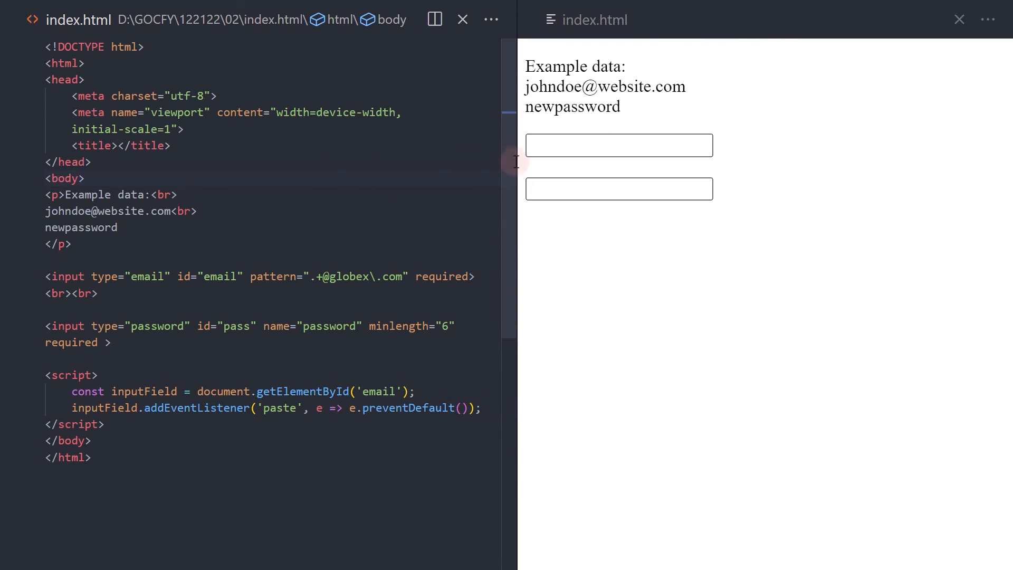
Paste into the password field, then try pasting newpassword into the blocked email field.
left_click(618, 144)
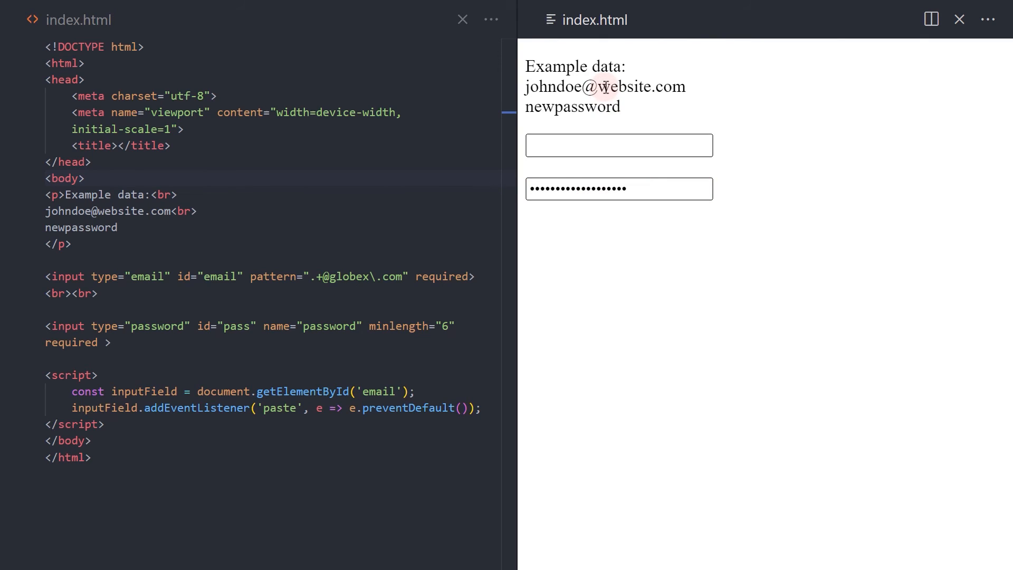
double_click(571, 107)
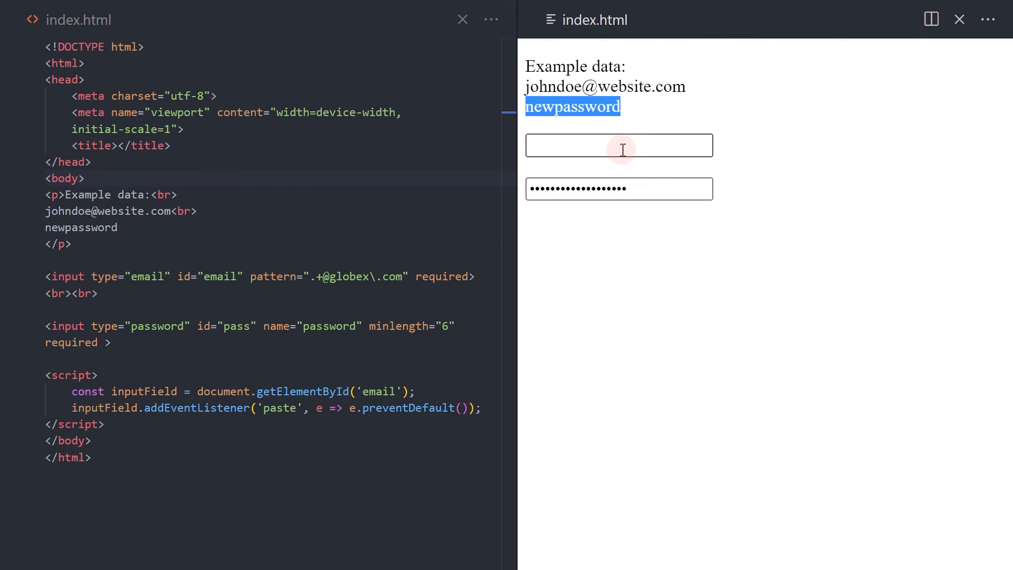
left_click(620, 145)
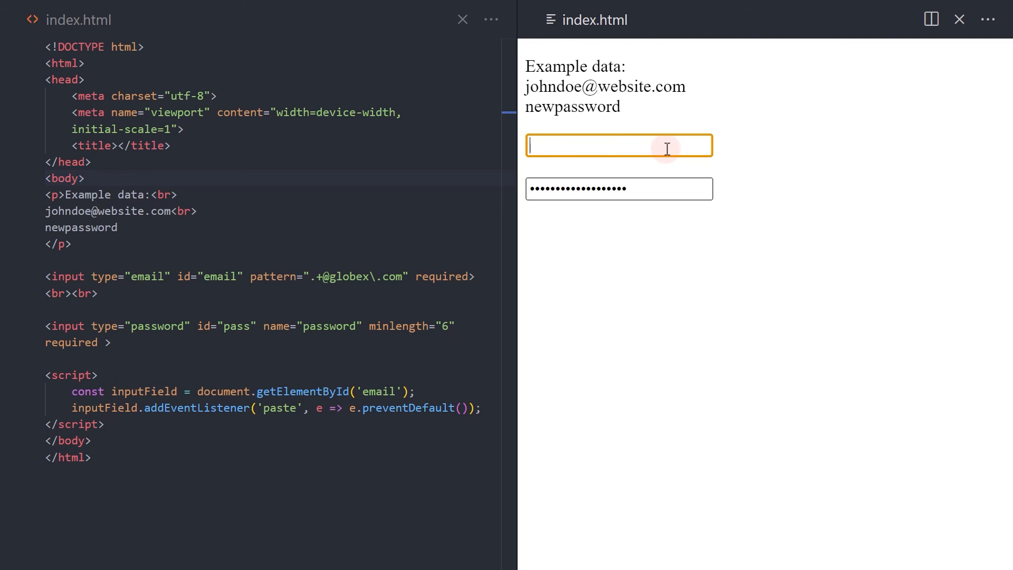